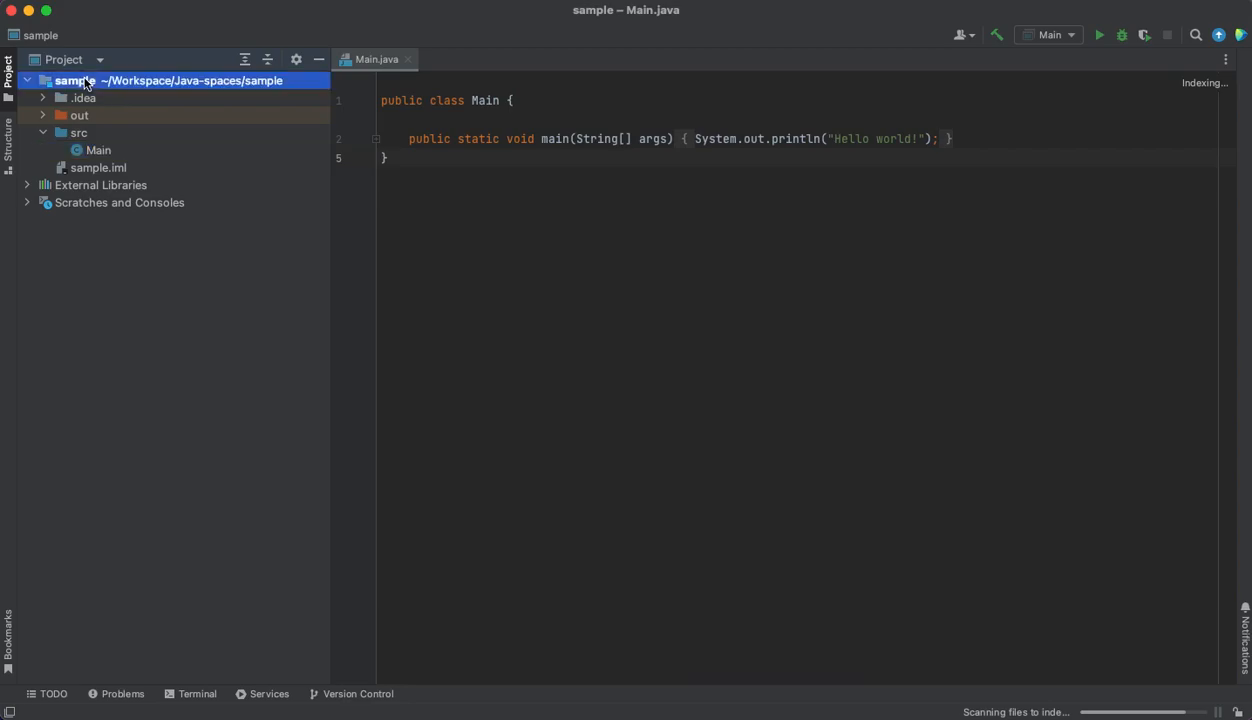
- Open the sample project's context menu to reach Project Structure and add Amazon Corretto 1.8
{"action": "right_click", "coordinate": [74, 80]}
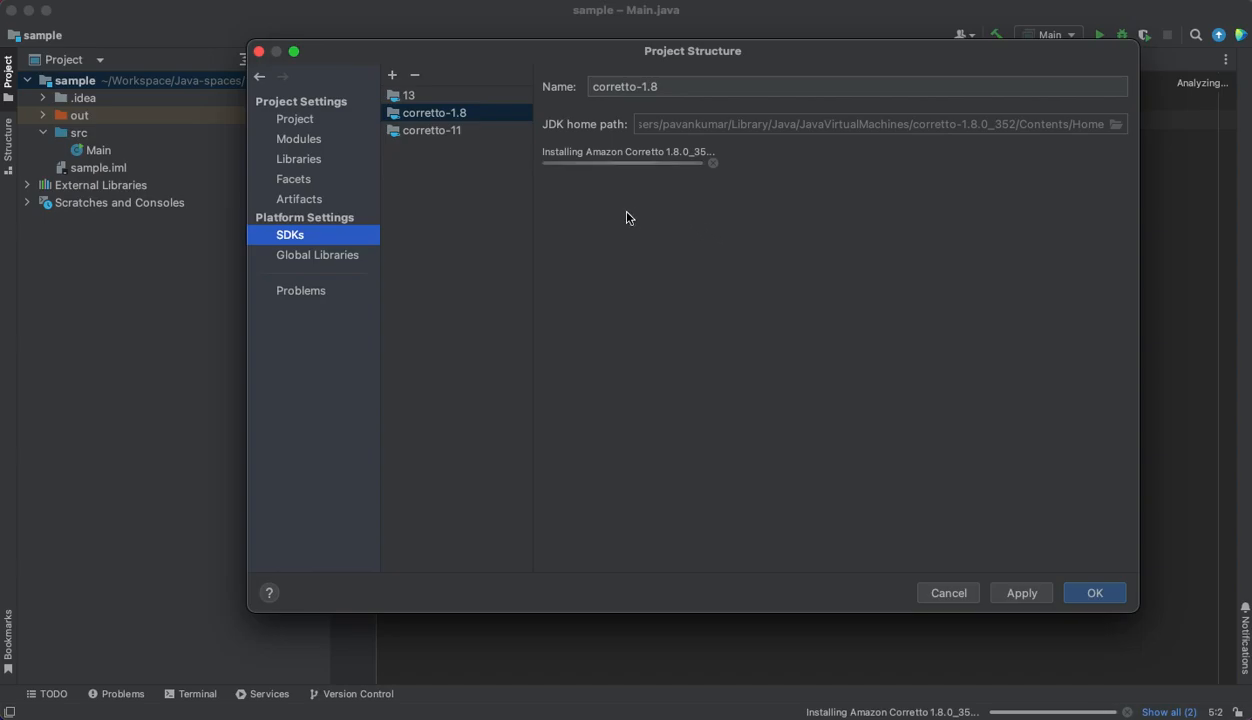
- In Project settings, switch the sample project's SDK from corretto-11 to corretto-1.8
{"action": "left_click", "coordinate": [295, 118]}
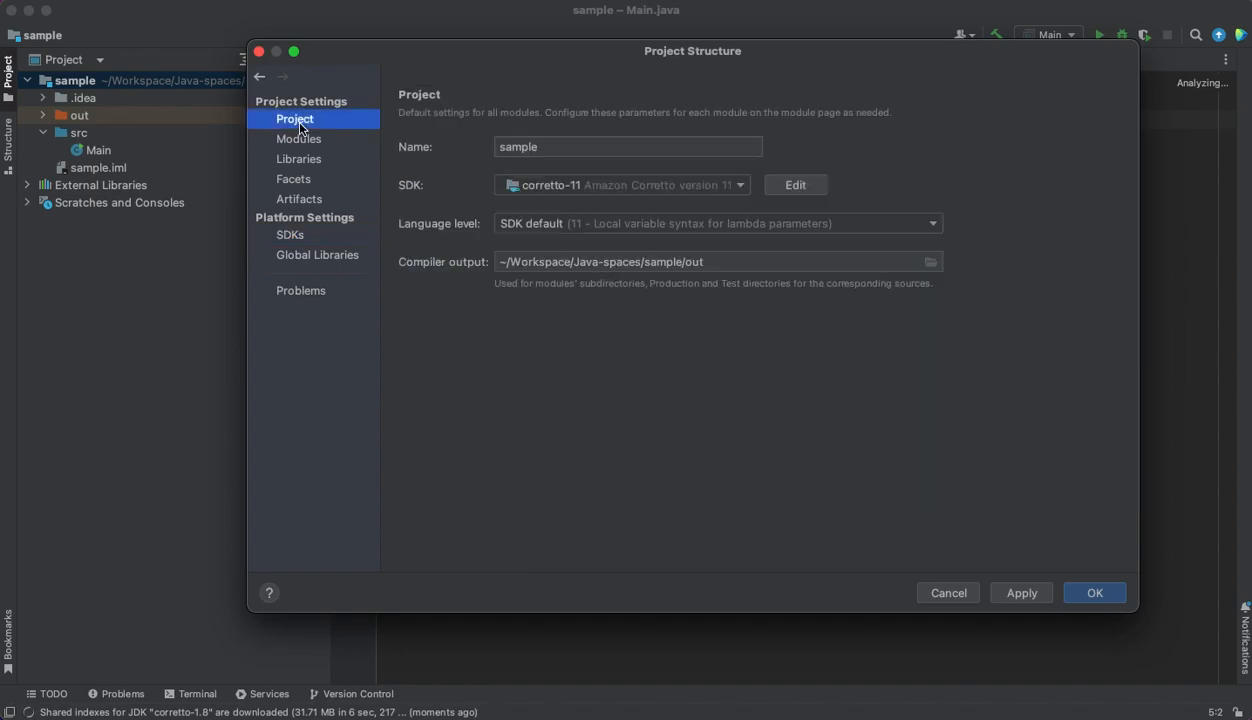
{"action": "left_click", "coordinate": [620, 184]}
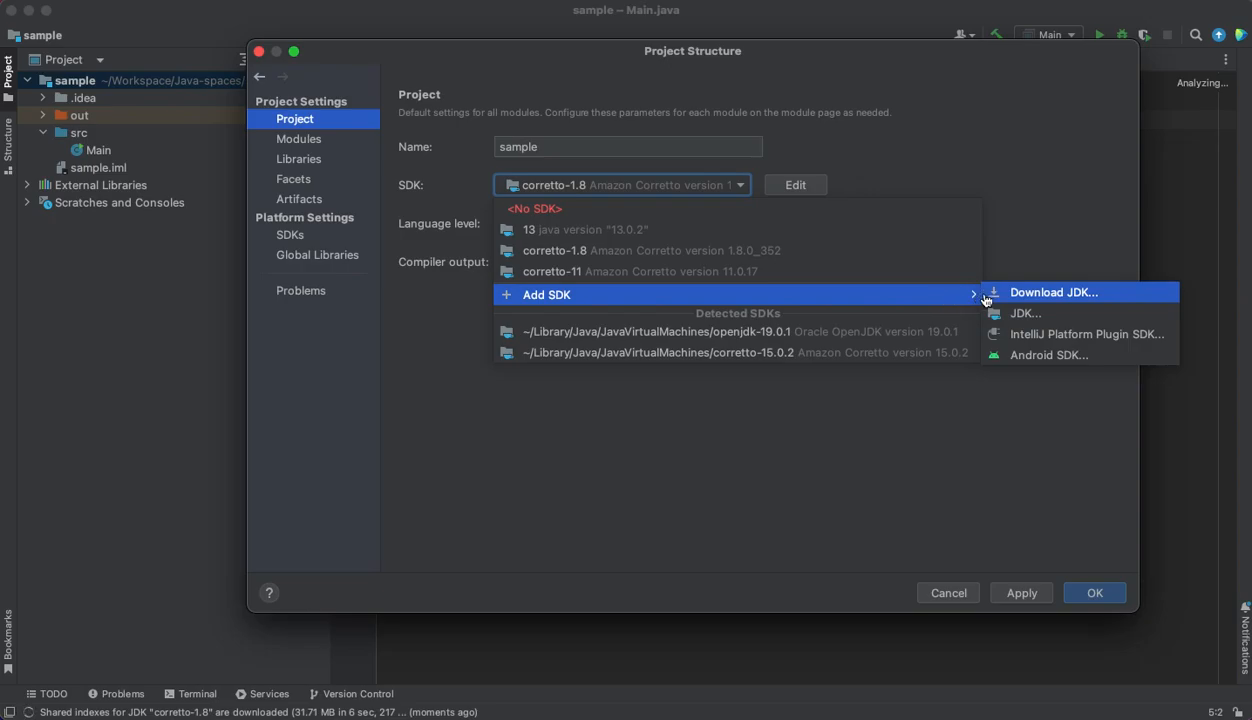
{"action": "left_click", "coordinate": [1053, 292]}
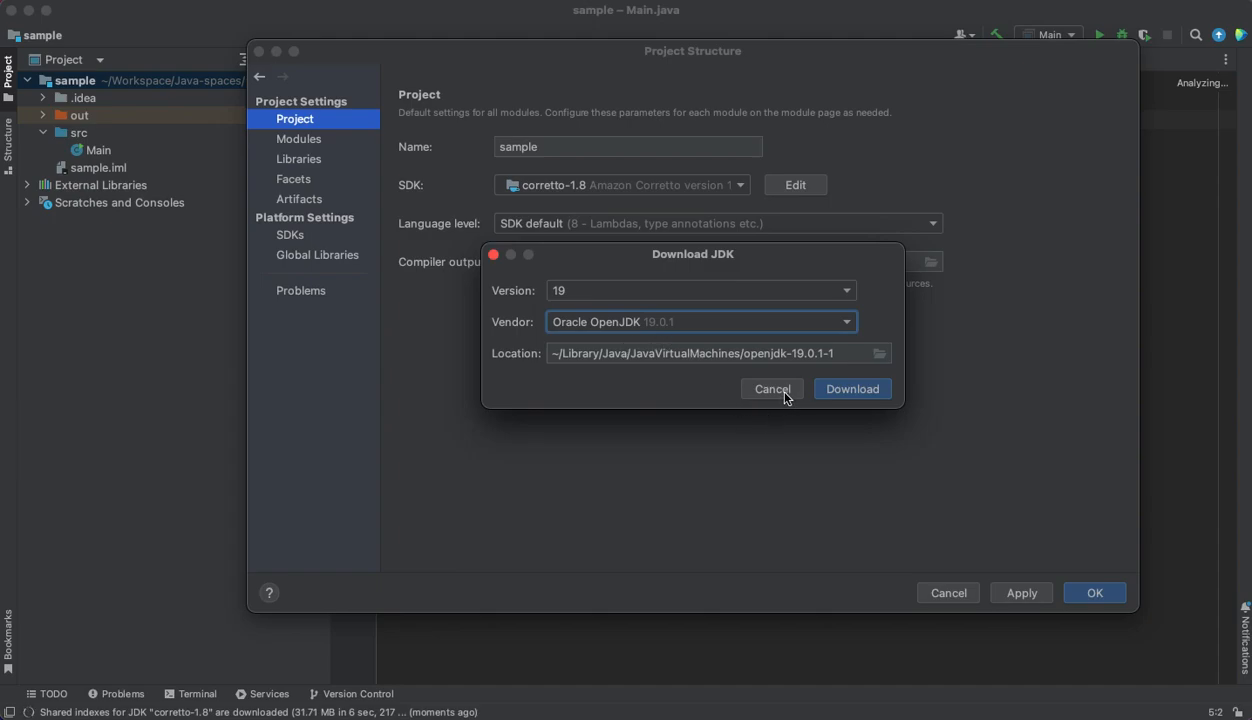
{"action": "left_click", "coordinate": [771, 388]}
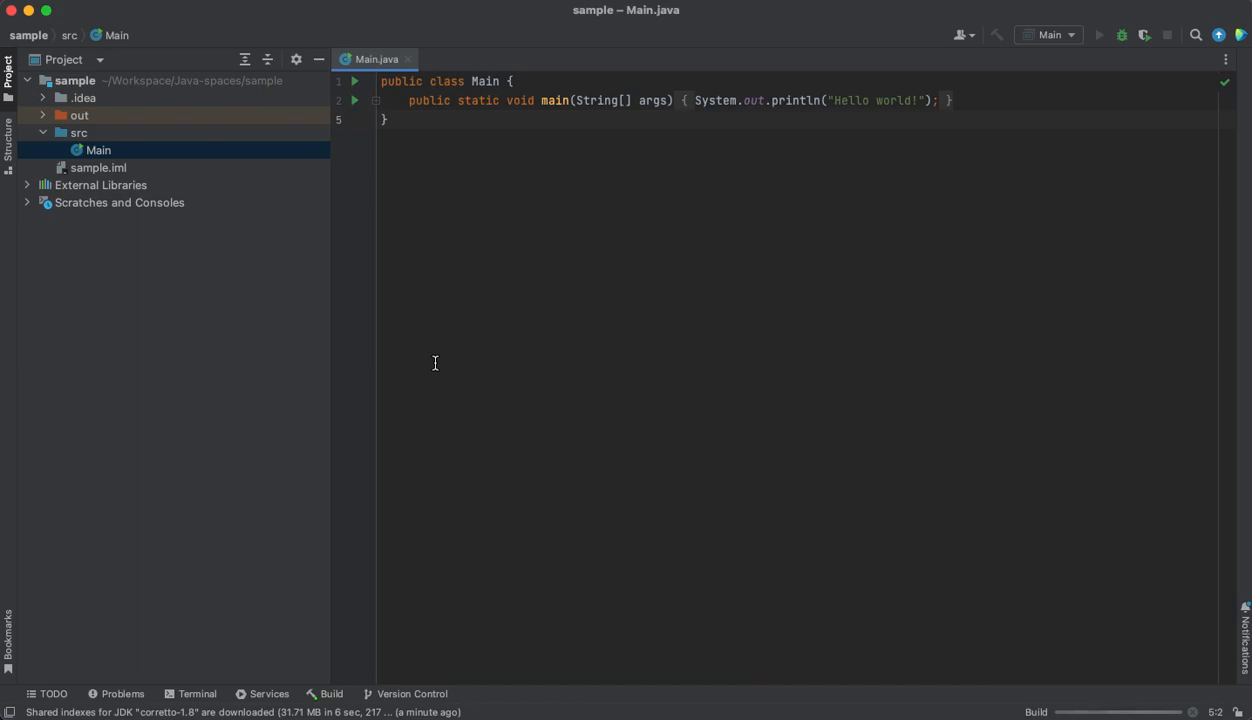
- Run Main on Corretto 1.8, printing "Hello world!" with exit code 0
{"action": "left_click", "coordinate": [1098, 35]}
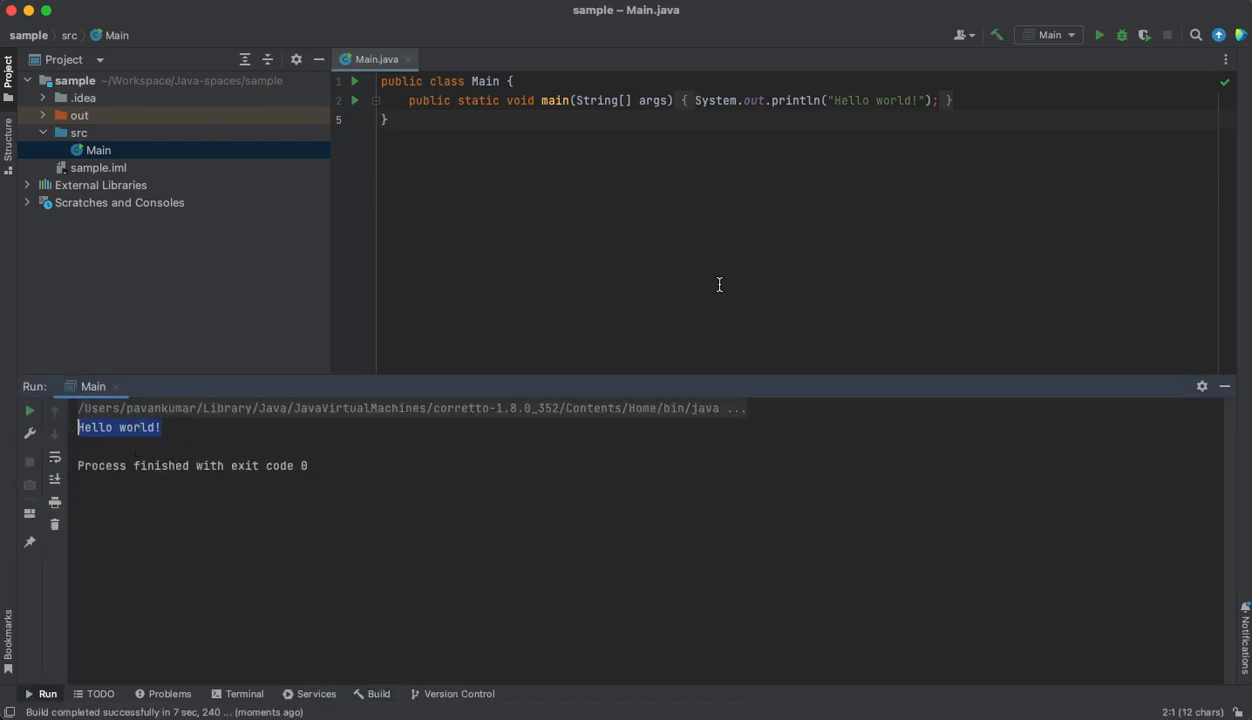